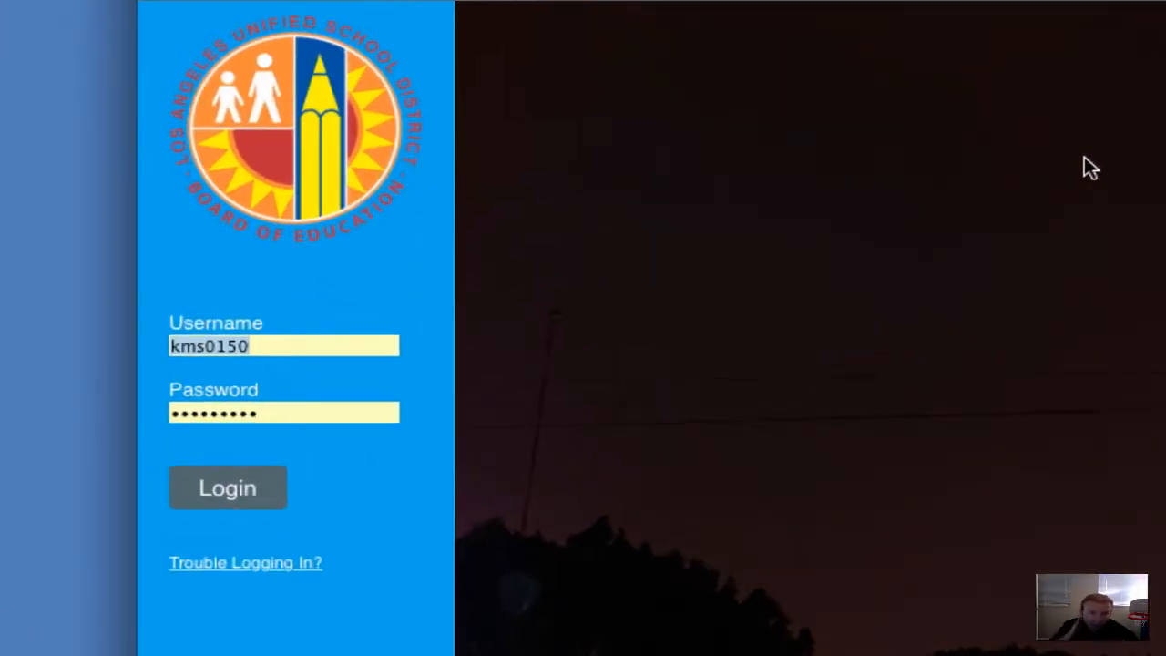
pyautogui.moveTo(147, 302)
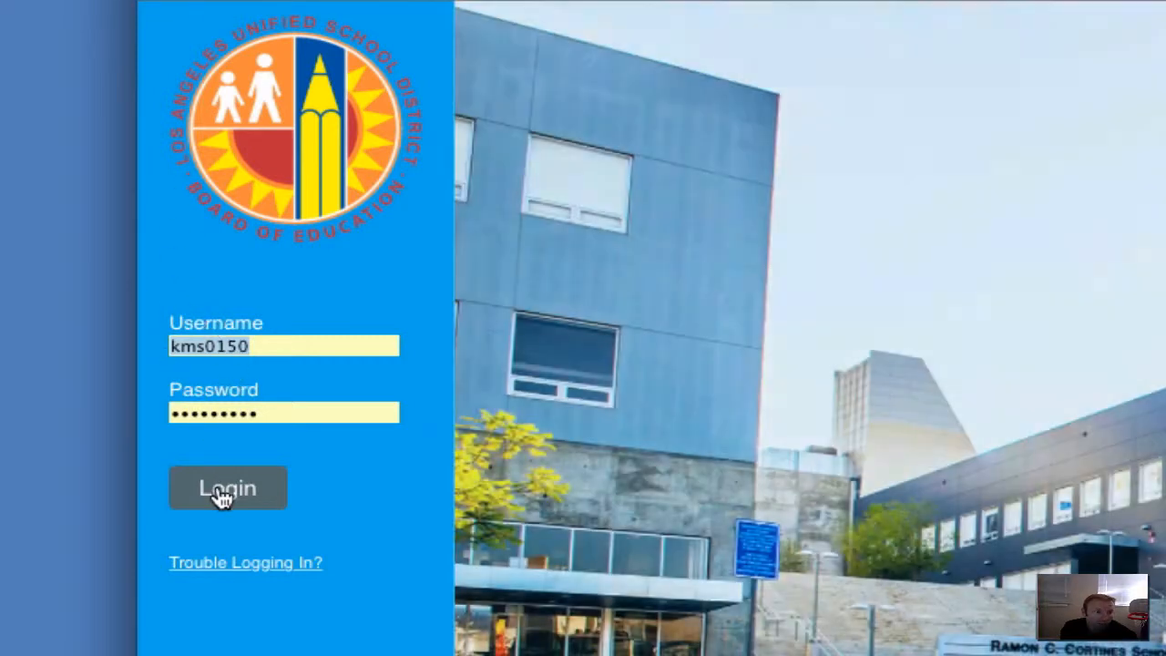
# - Submit the LAUSD username and password to sign in to AirWatch Console
pyautogui.click(227, 489)
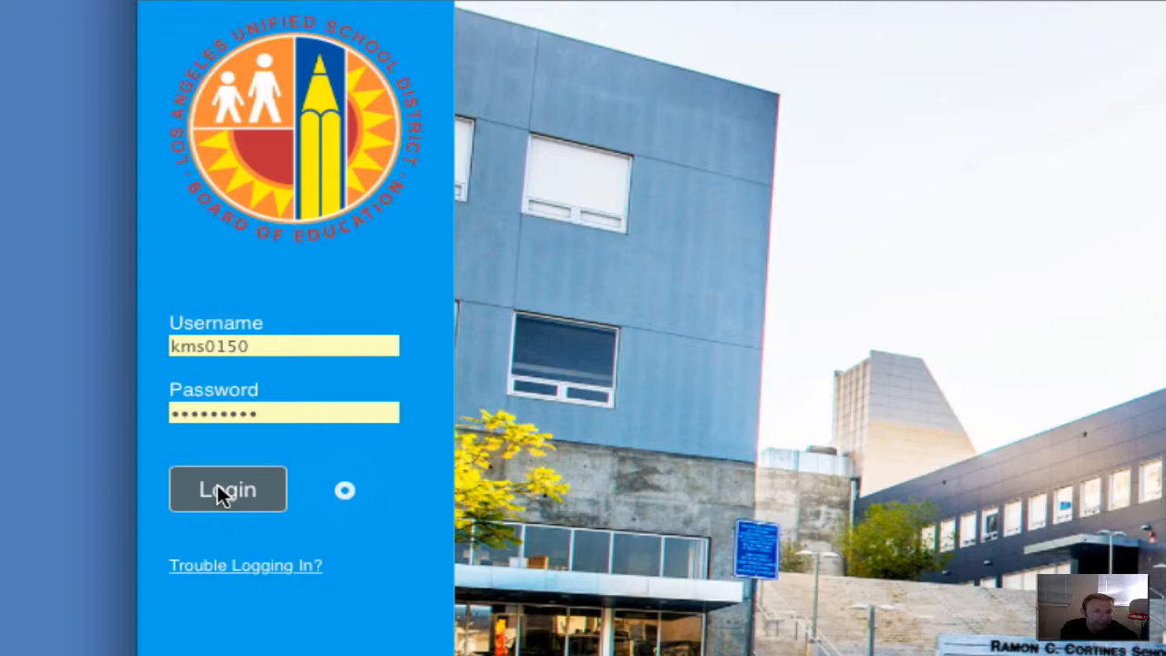
pyautogui.click(227, 489)
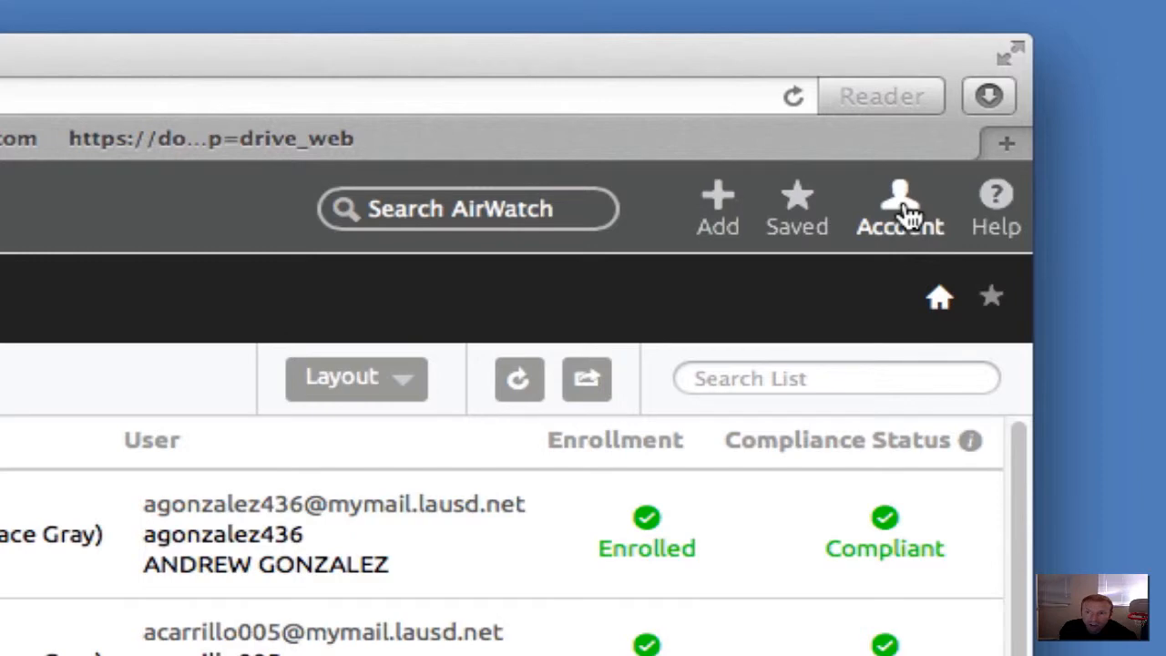
# - Choose the Local Administrator at Chavez LA Artes – Students role from the account roles
pyautogui.click(899, 205)
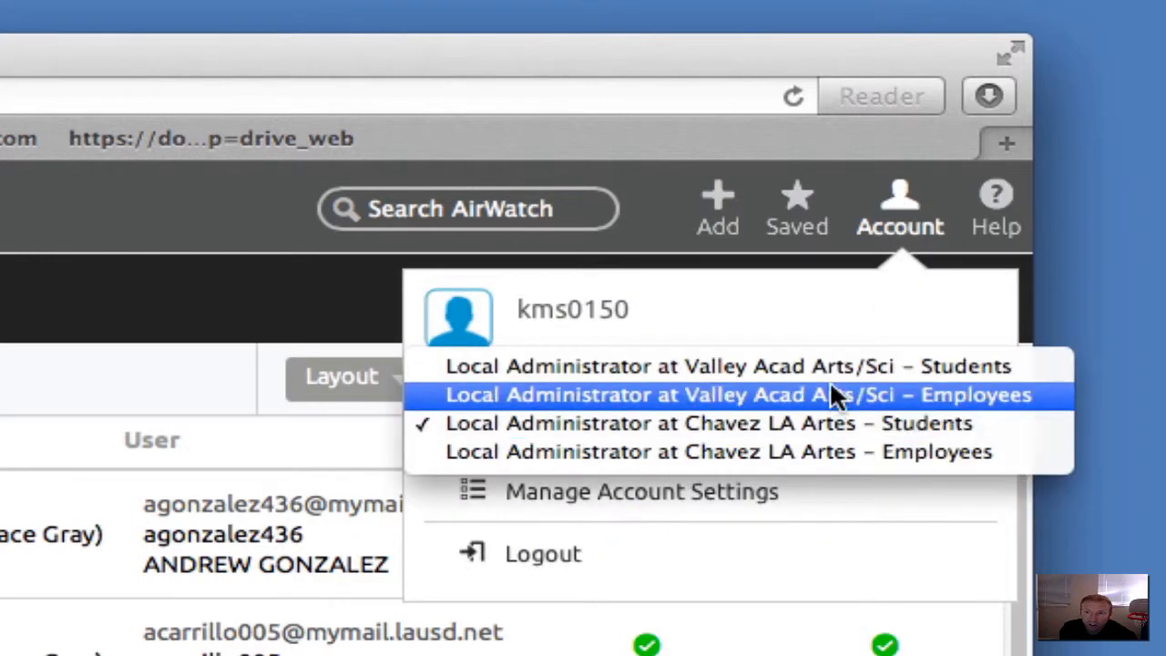
pyautogui.moveTo(763, 437)
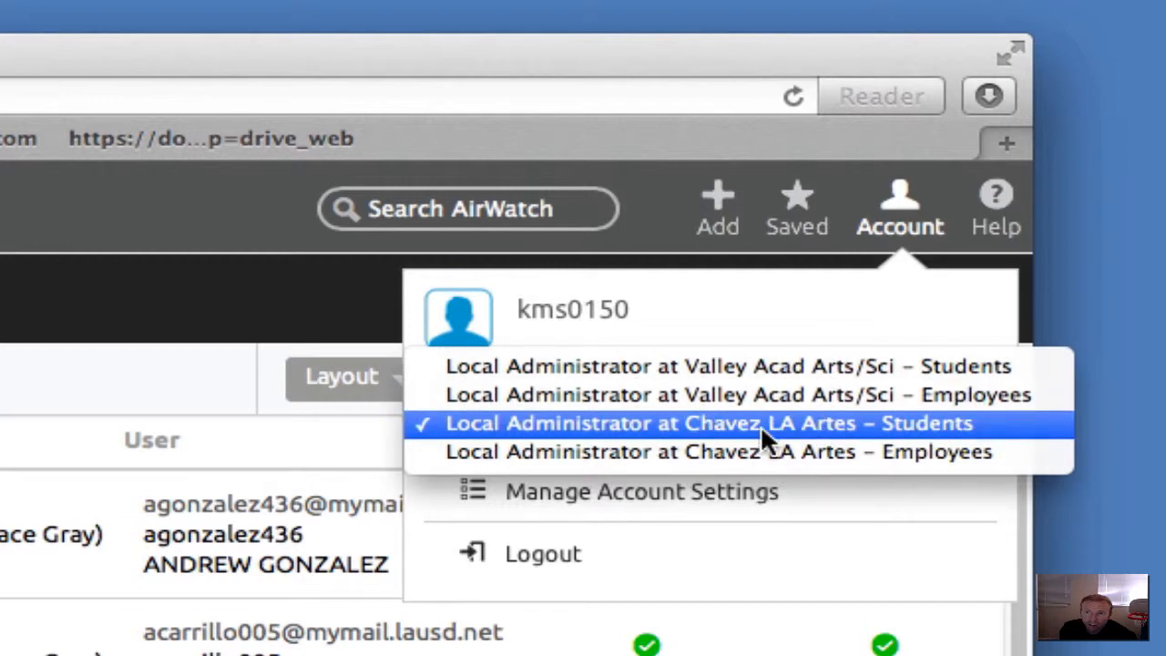
pyautogui.moveTo(902, 442)
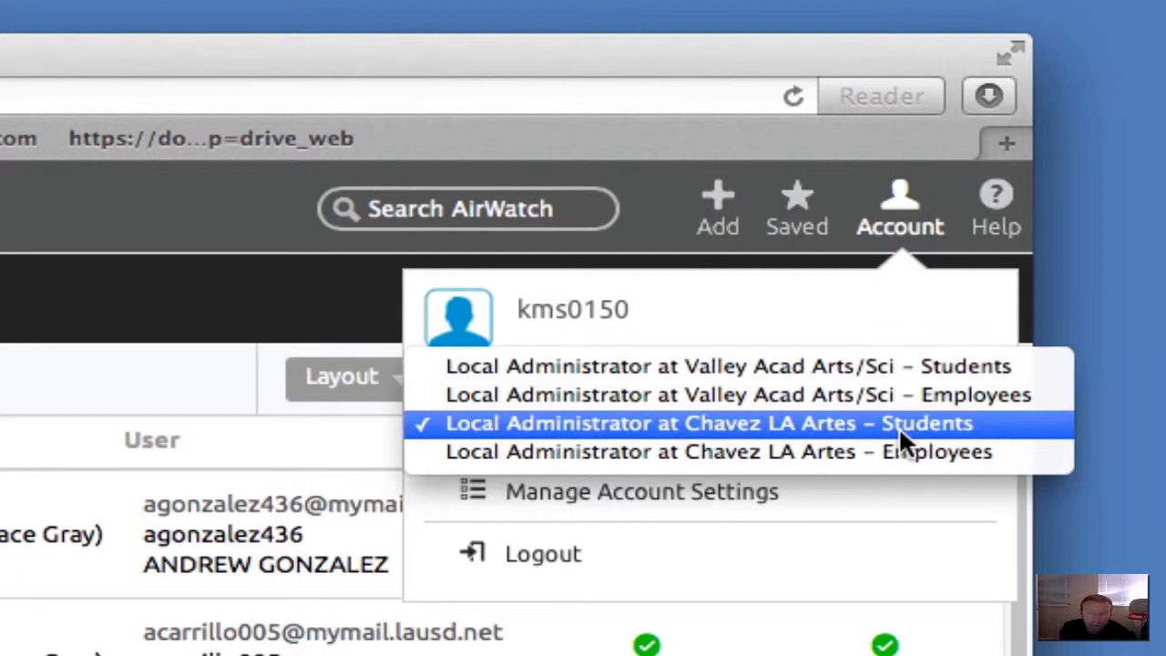
pyautogui.moveTo(902, 453)
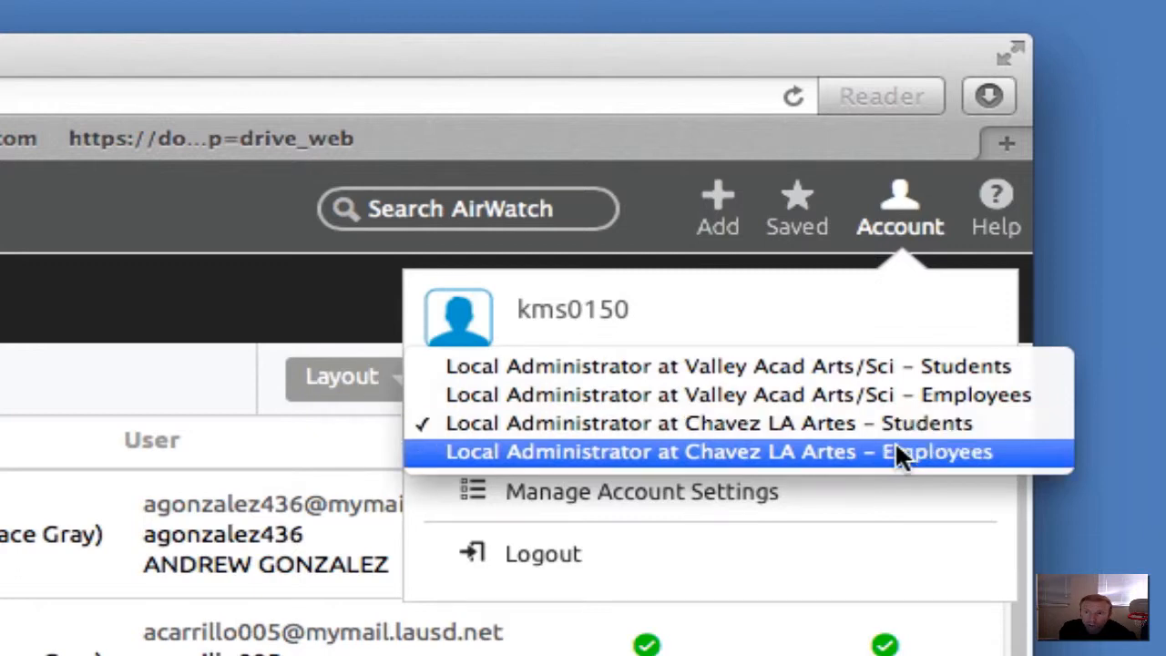
pyautogui.moveTo(888, 422)
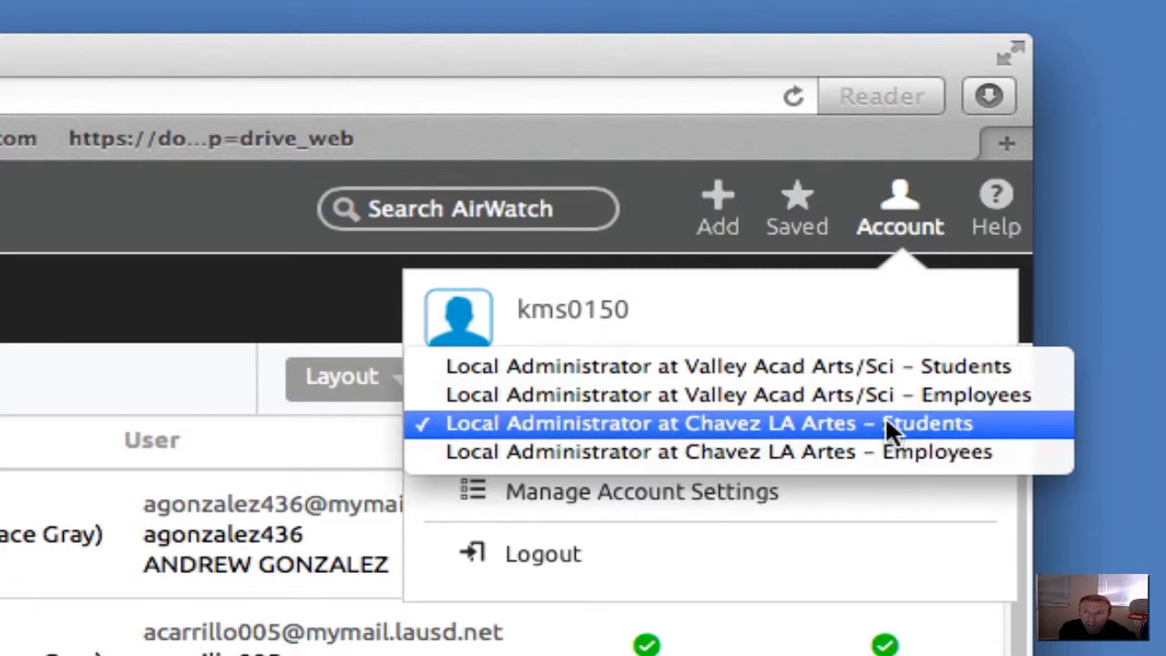
pyautogui.click(710, 423)
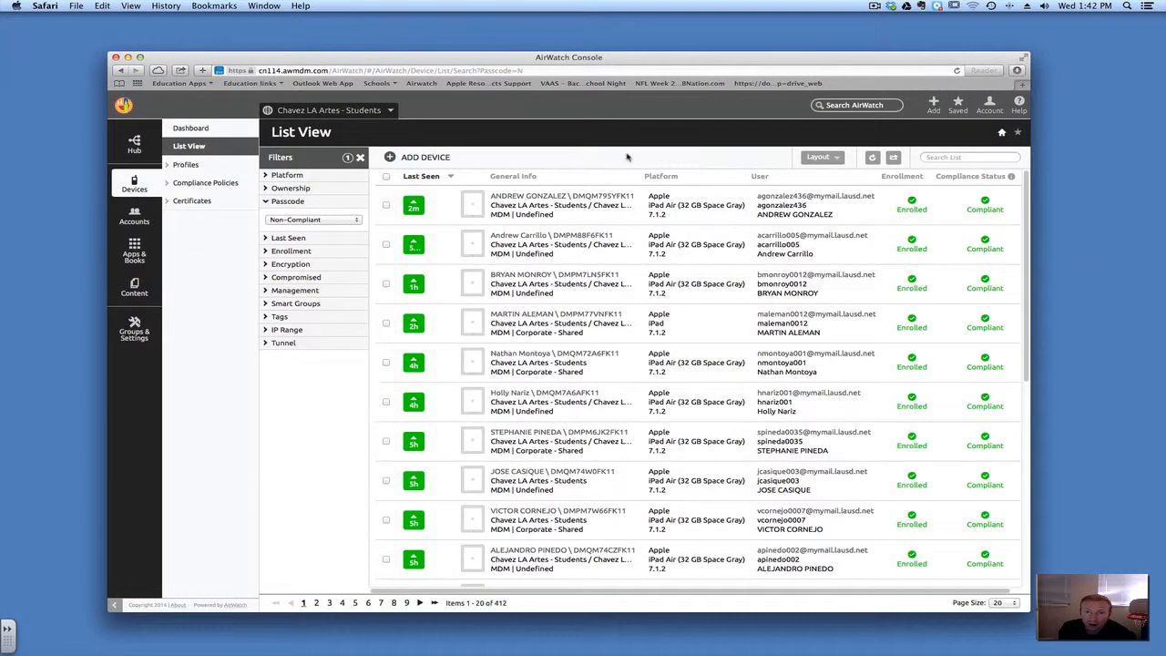
pyautogui.moveTo(542, 323)
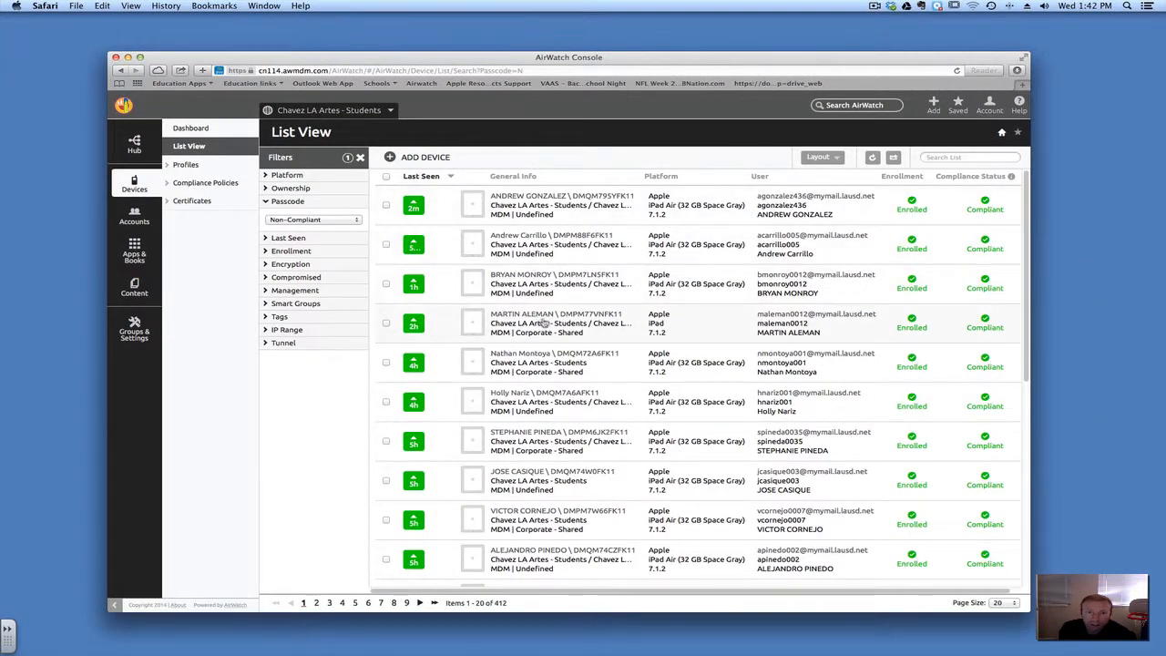
pyautogui.moveTo(610, 263)
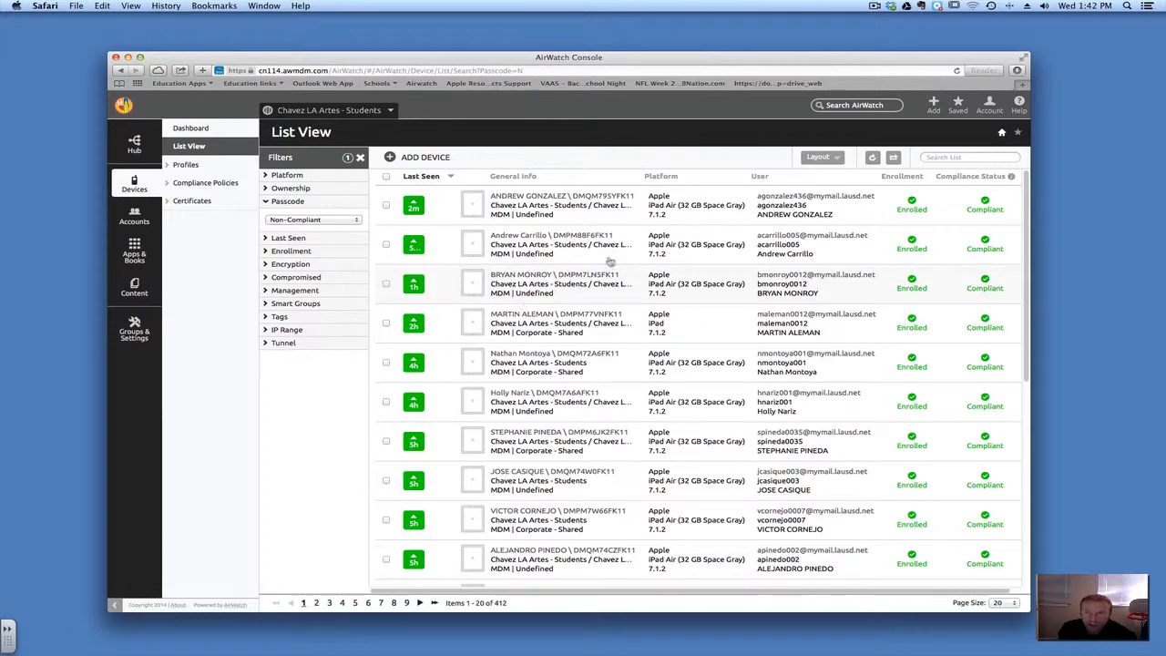
pyautogui.moveTo(561, 200)
pyautogui.write('andrew')
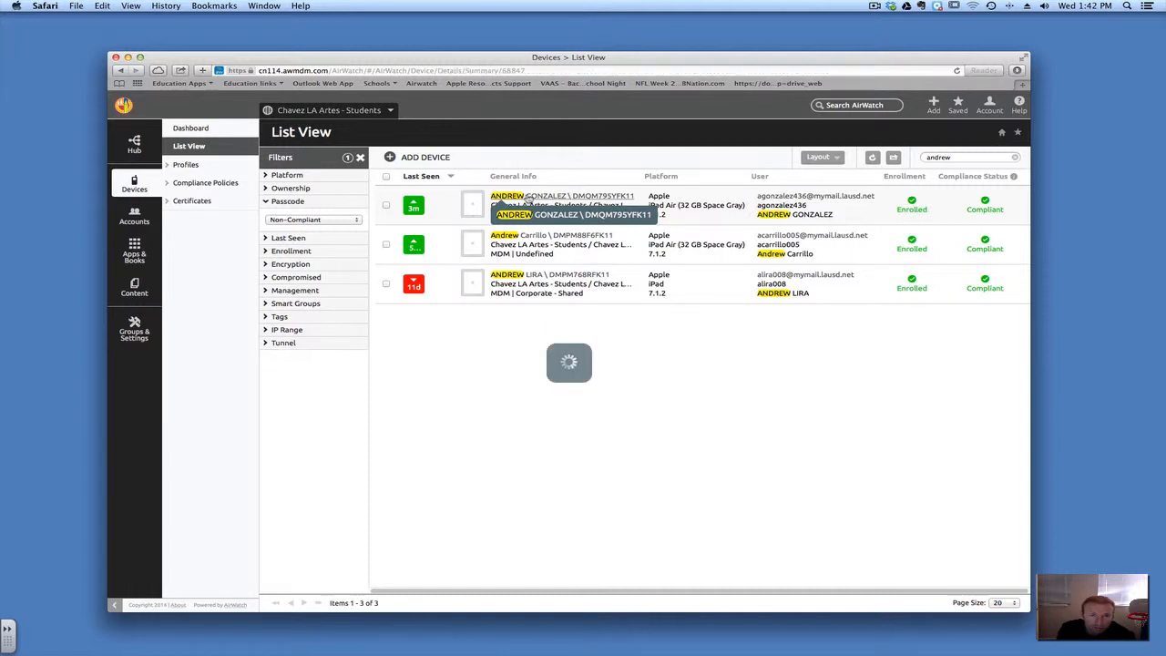
# - Open the student's iPad details and expand the More commands dropdown
pyautogui.click(562, 205)
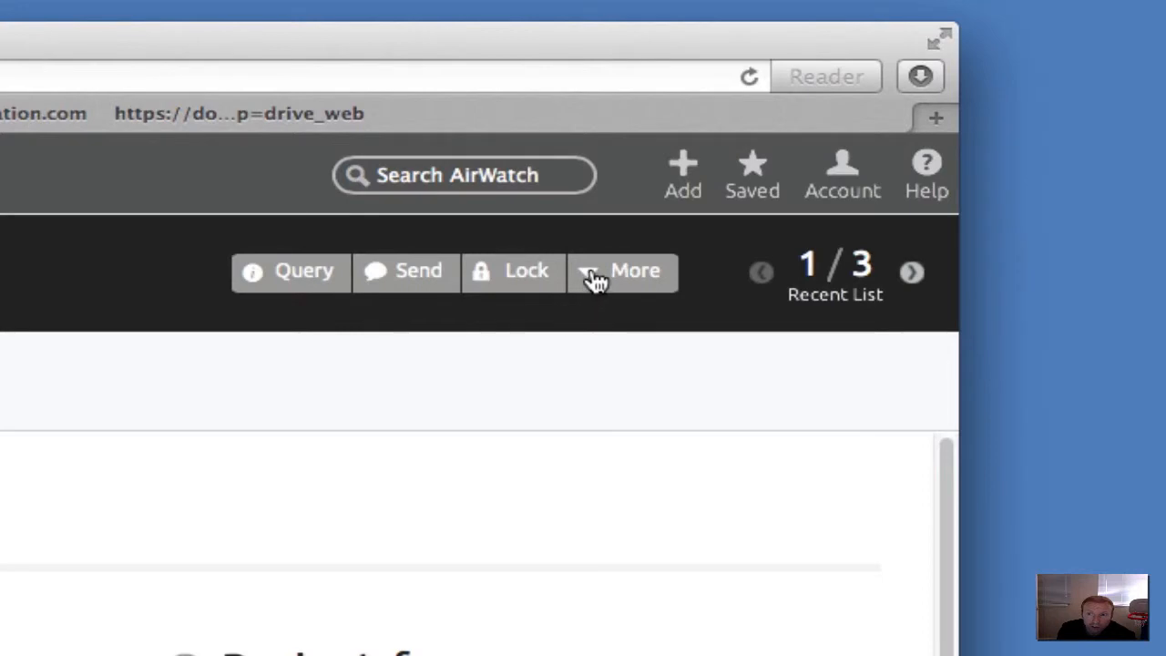
pyautogui.moveTo(590, 280)
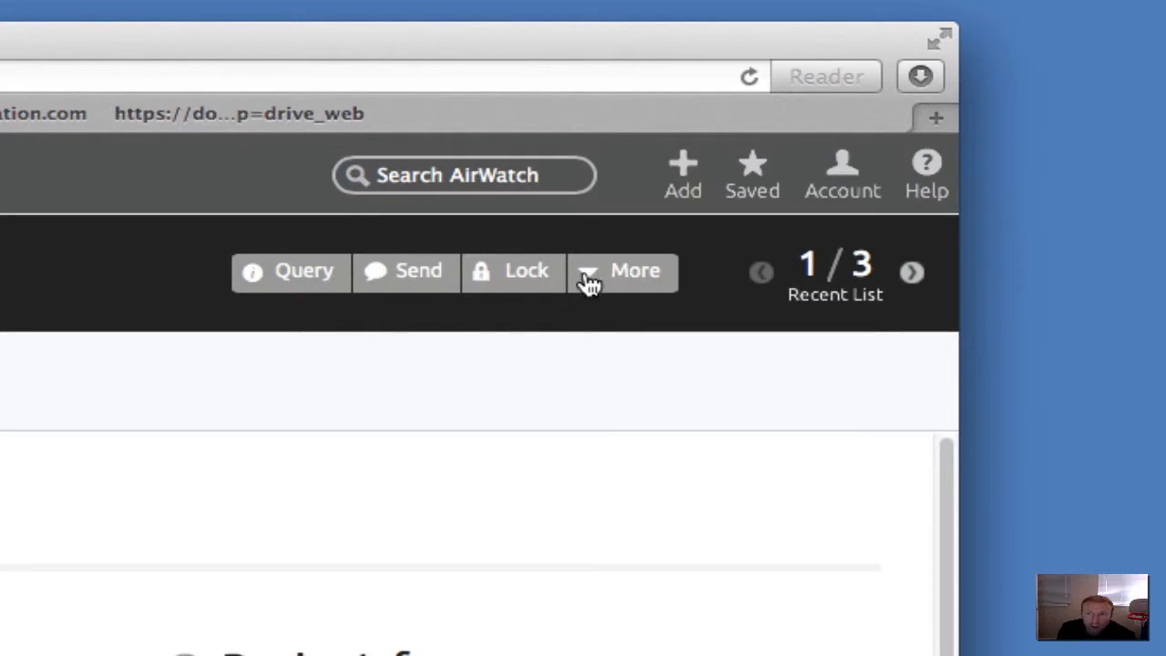
pyautogui.click(635, 271)
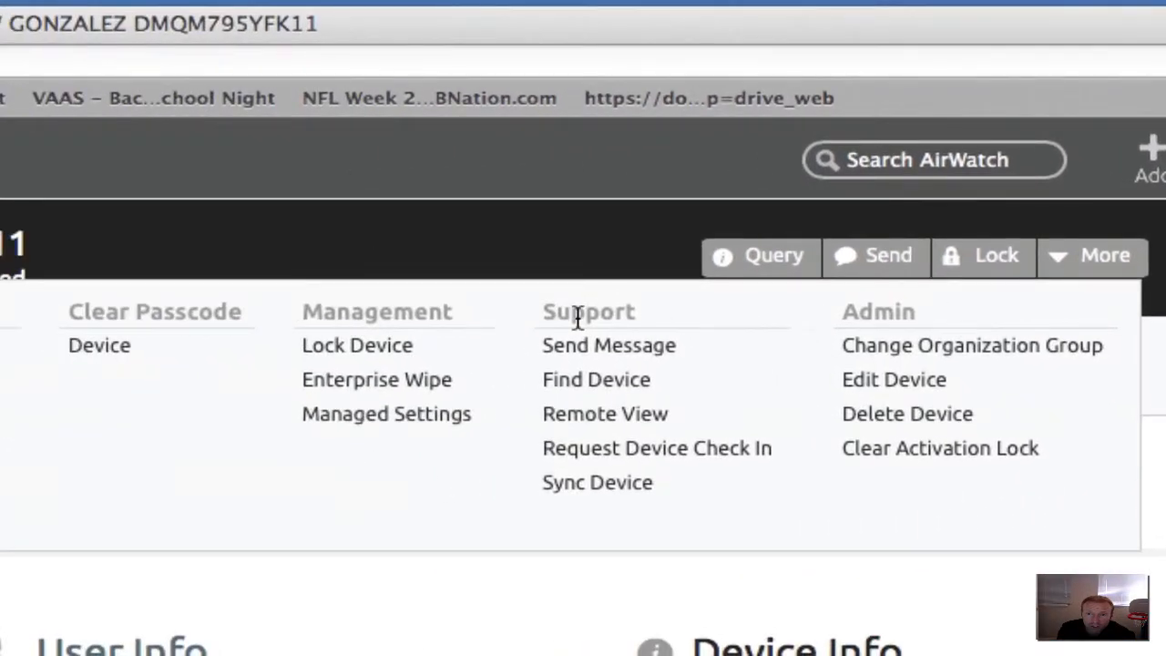
pyautogui.moveTo(596, 373)
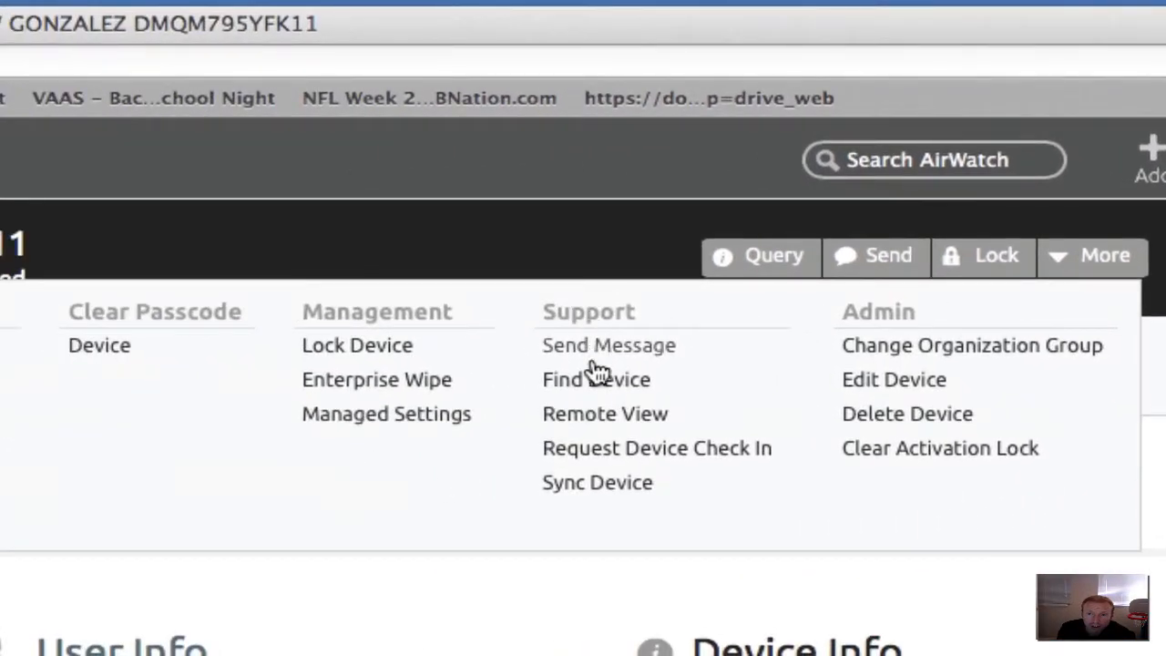
pyautogui.moveTo(599, 392)
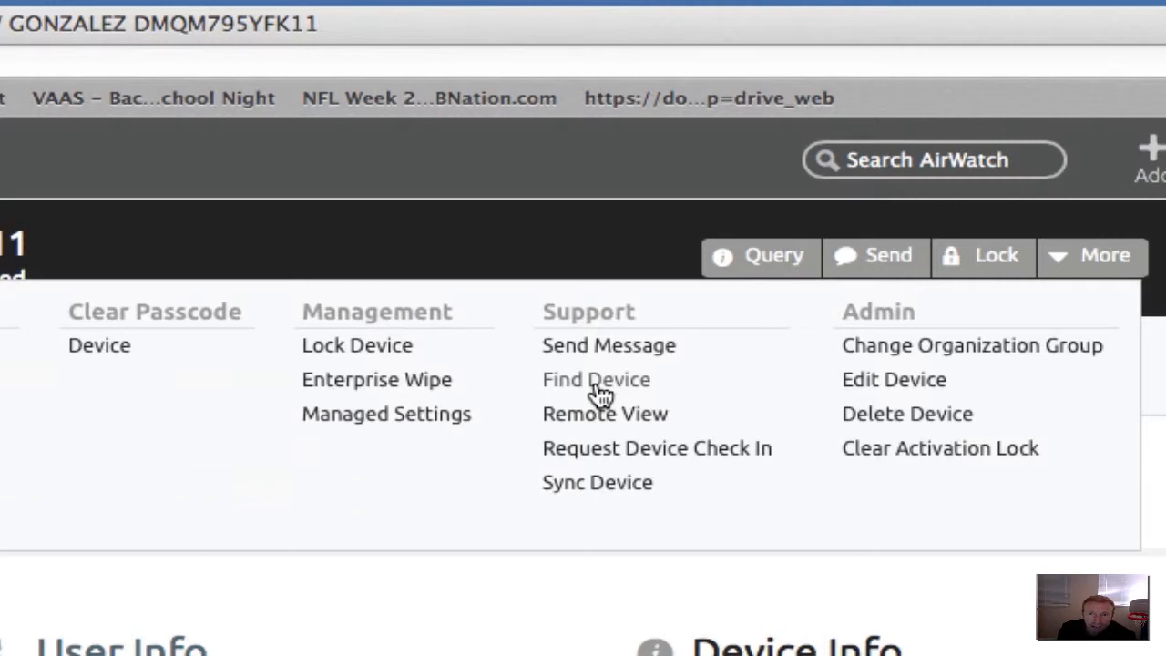
# - Choose Find Device under Support in the More menu
pyautogui.click(596, 379)
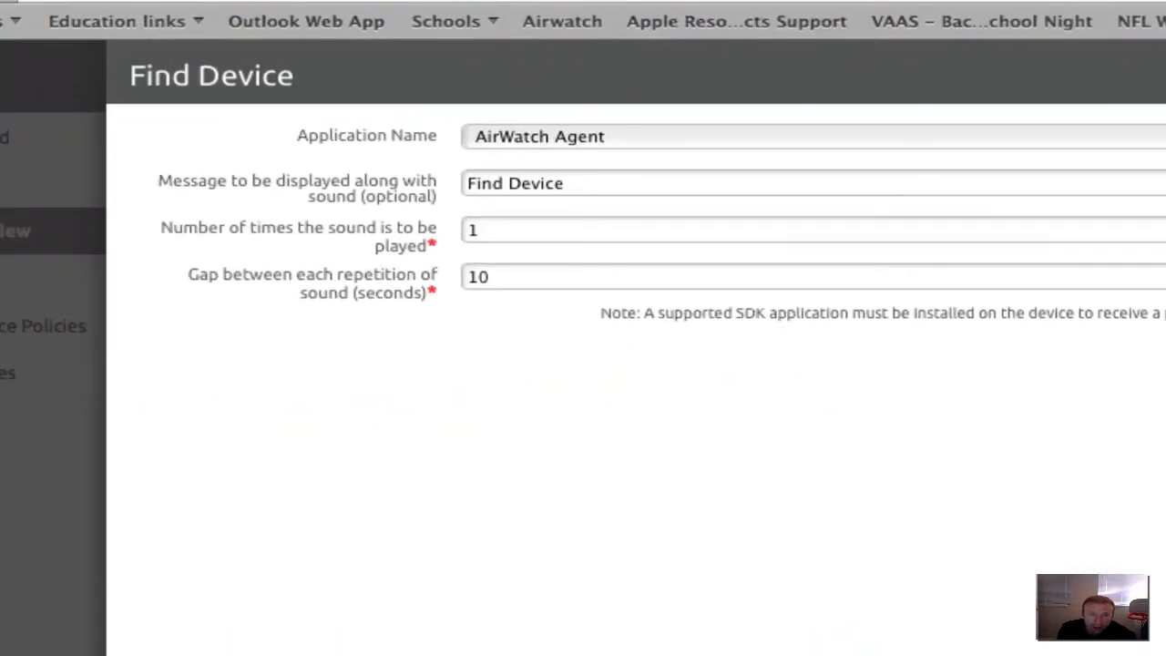
pyautogui.moveTo(424, 135)
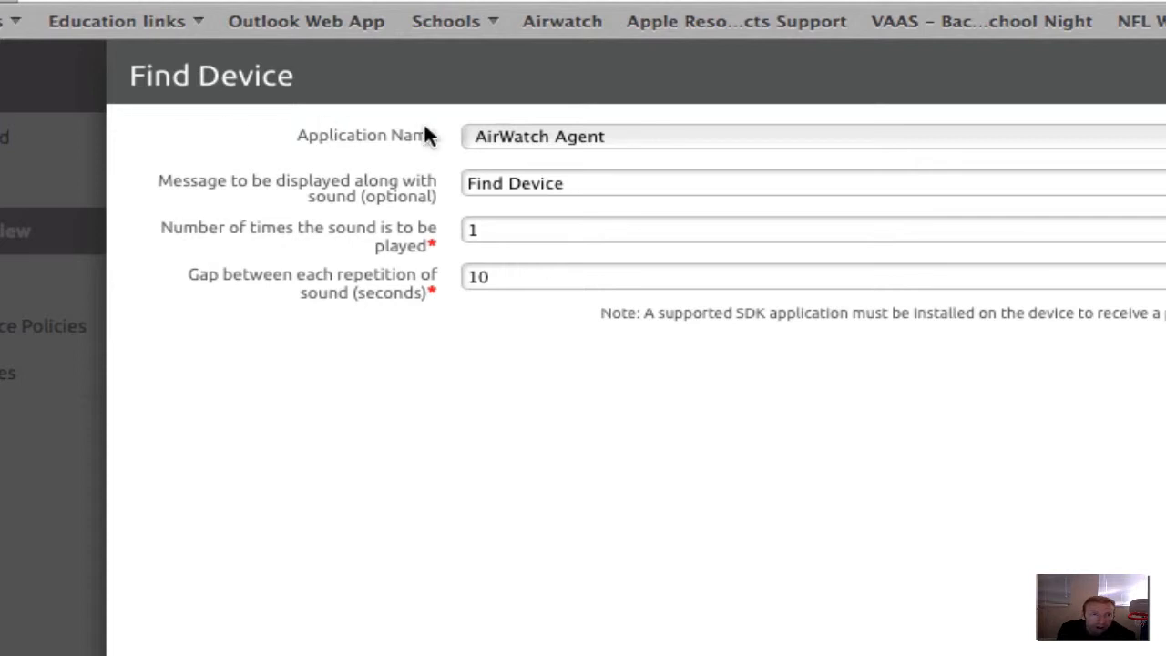
pyautogui.moveTo(489, 225)
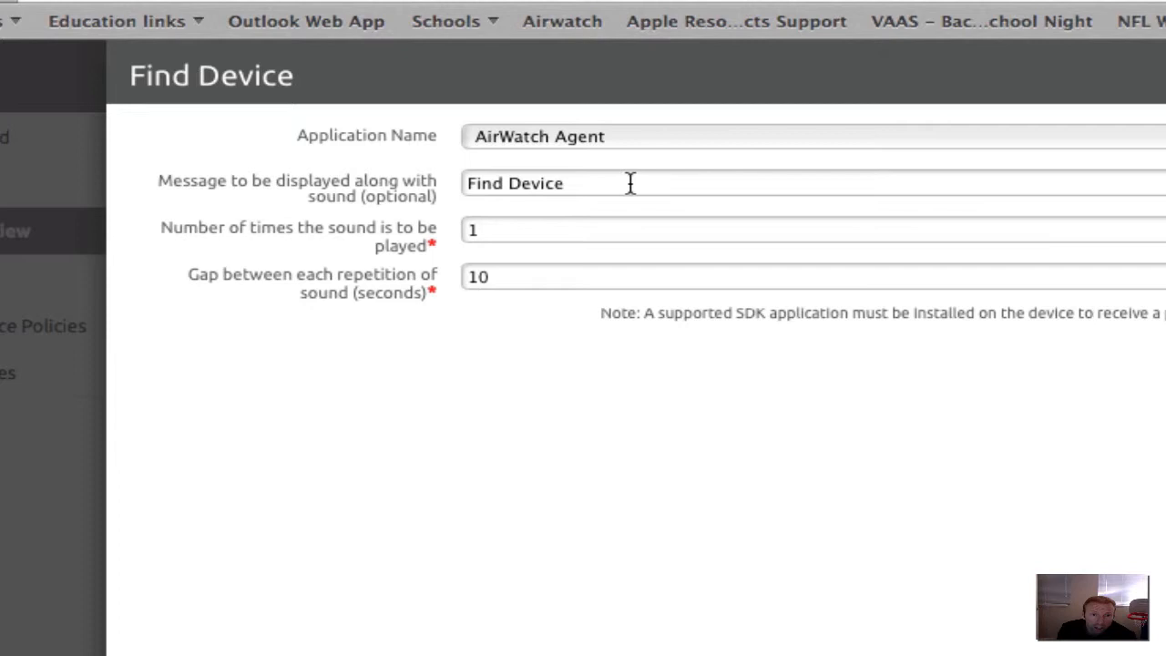
pyautogui.moveTo(628, 183)
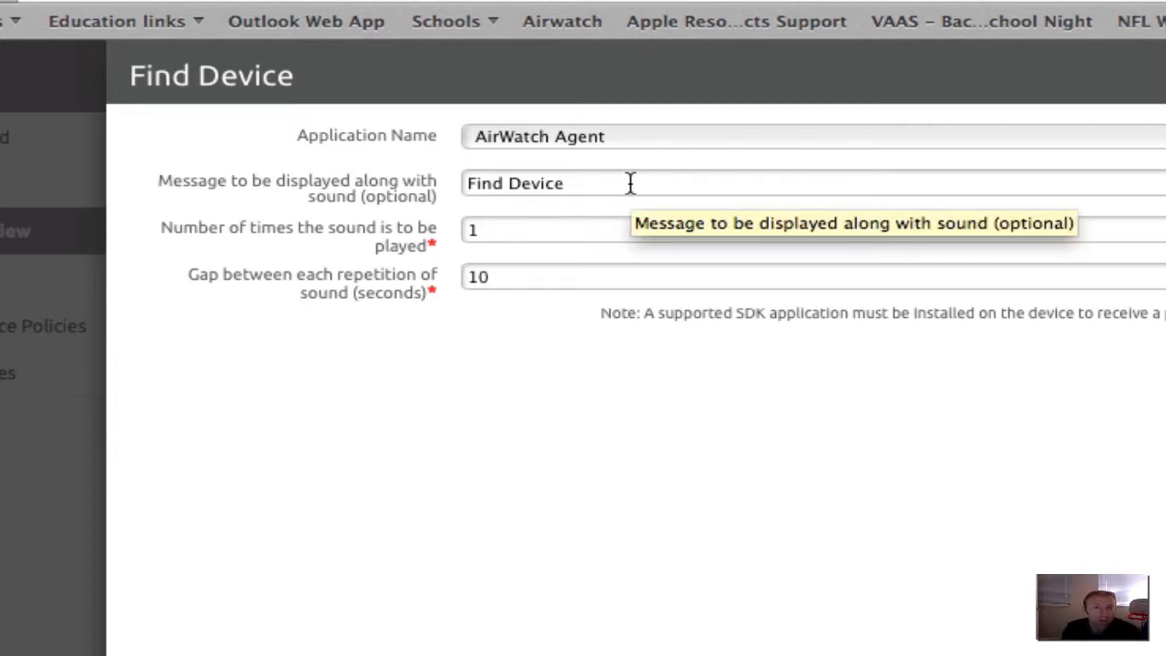
pyautogui.moveTo(226, 212)
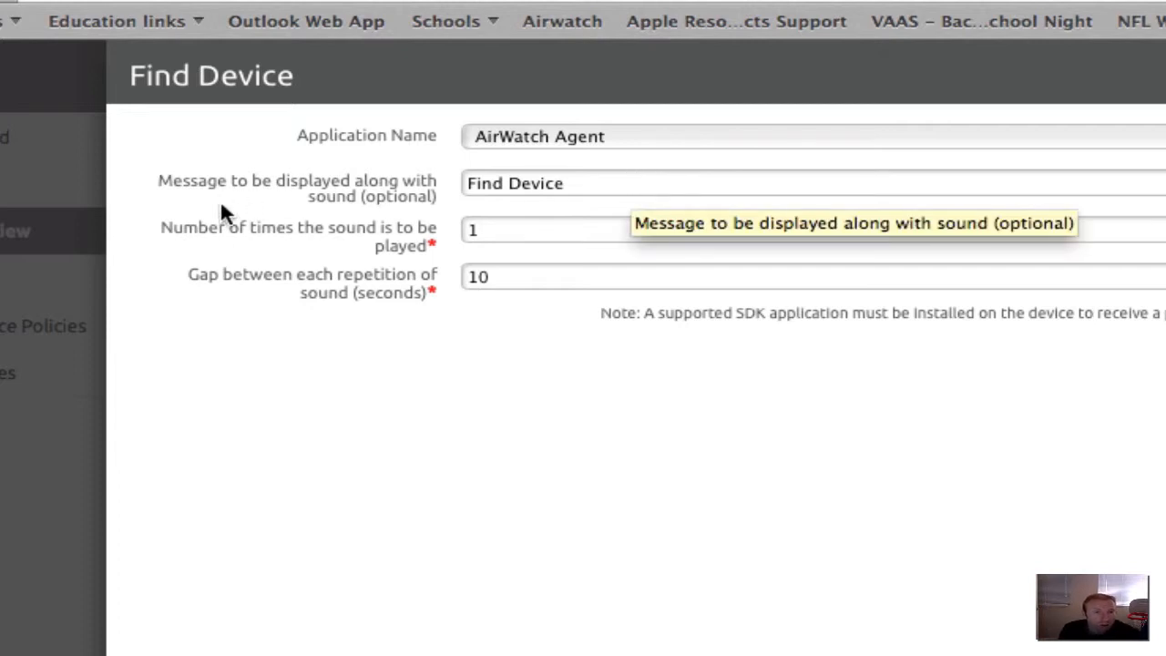
pyautogui.moveTo(220, 246)
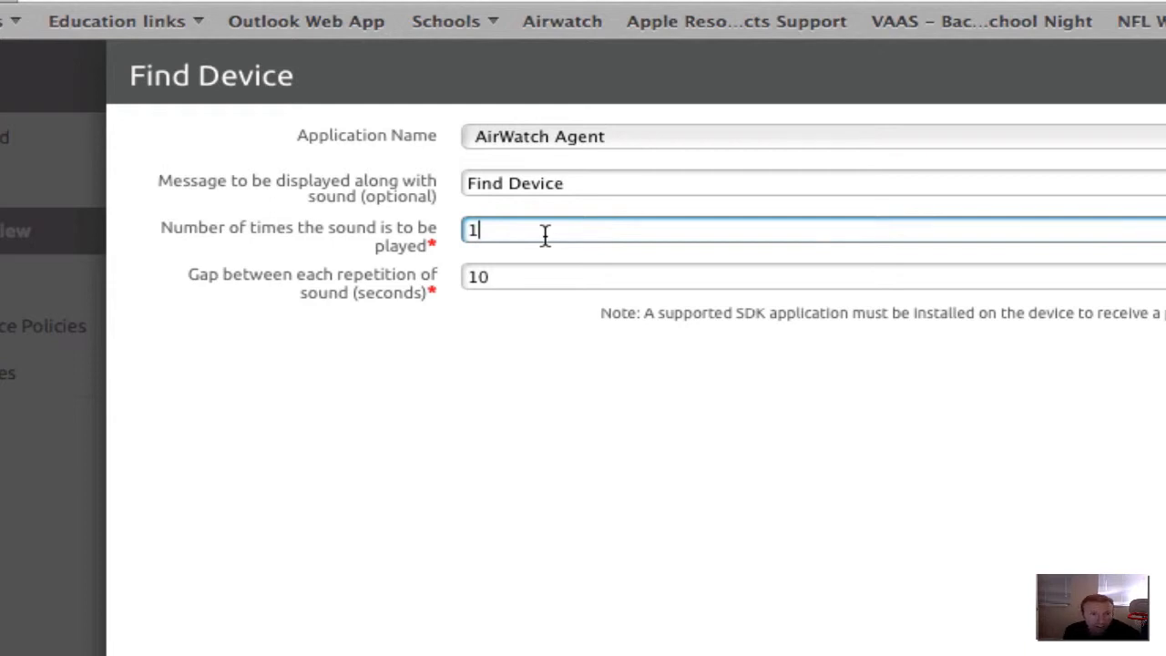
# - Change the sound repeat count from 1 to 200
pyautogui.press('Backspace')
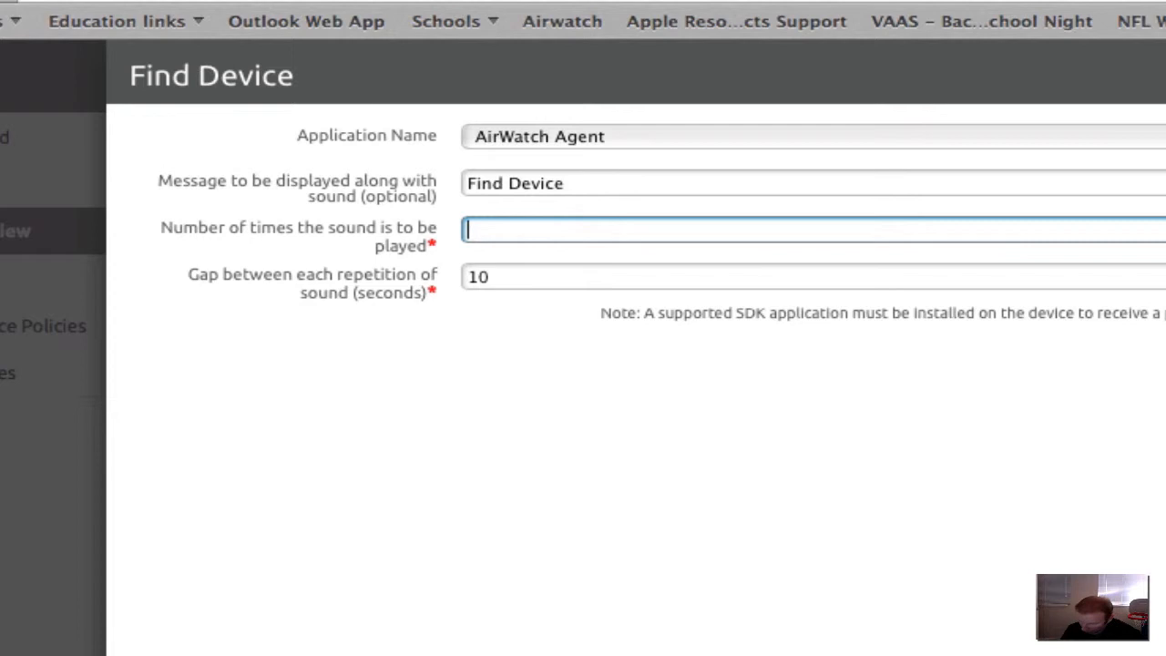
pyautogui.write('200')
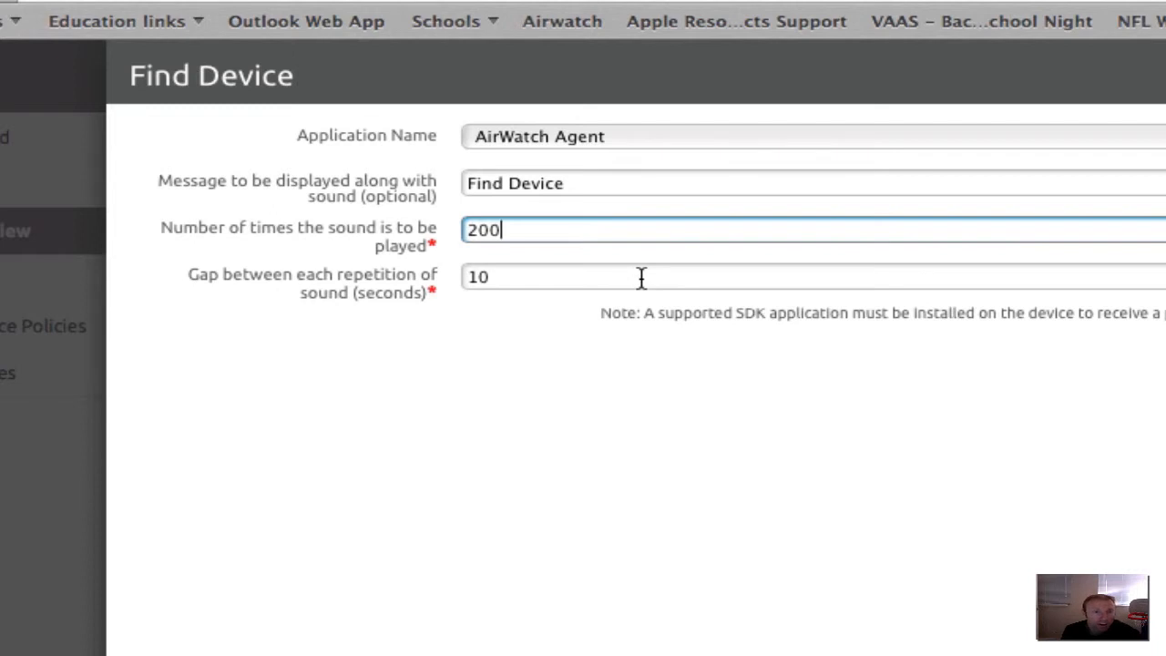
pyautogui.moveTo(519, 581)
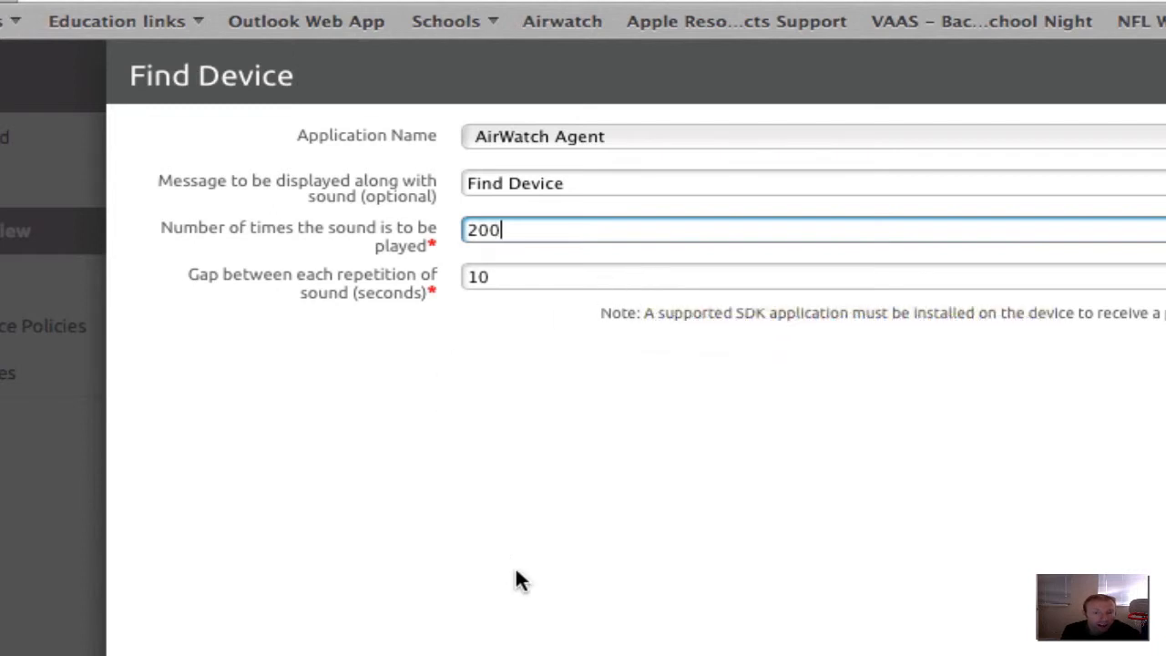